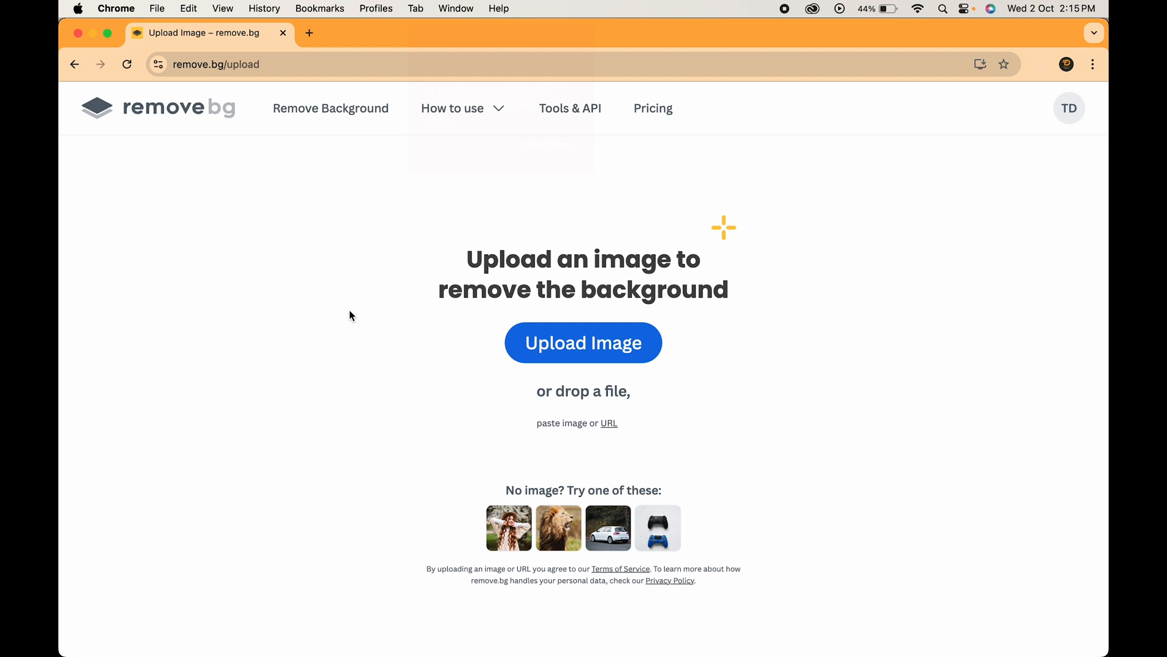
mouse_move(421, 363)
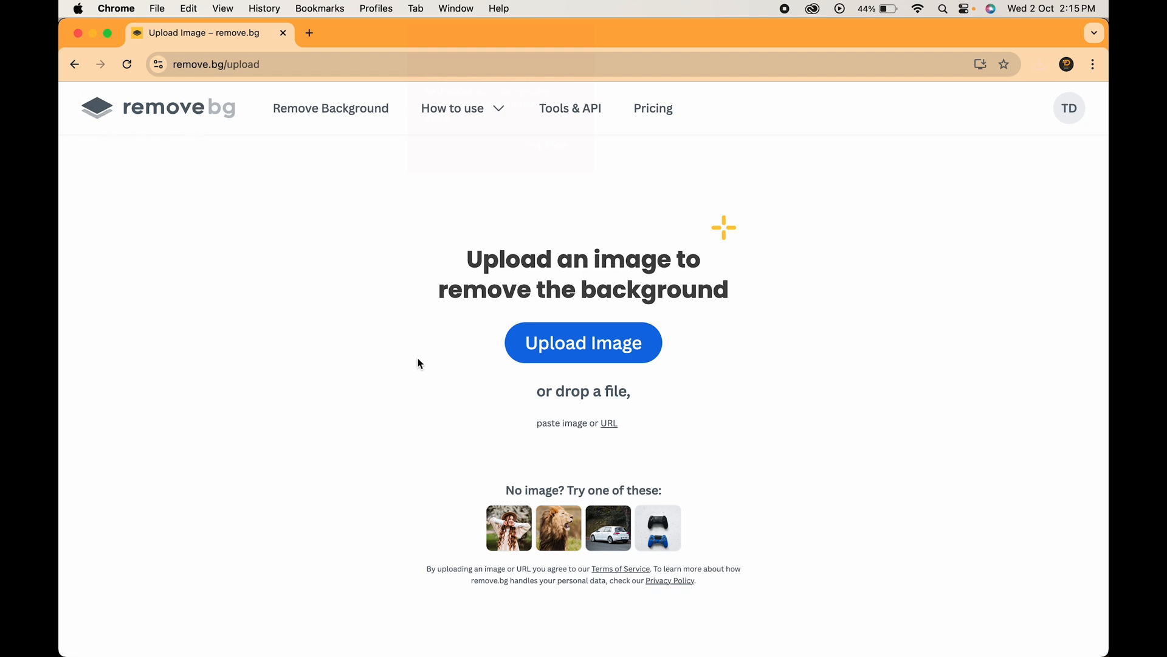
Upload Perfume Bottle.jpg from the Product Shoot folder to remove.bg for background removal.
left_click(583, 343)
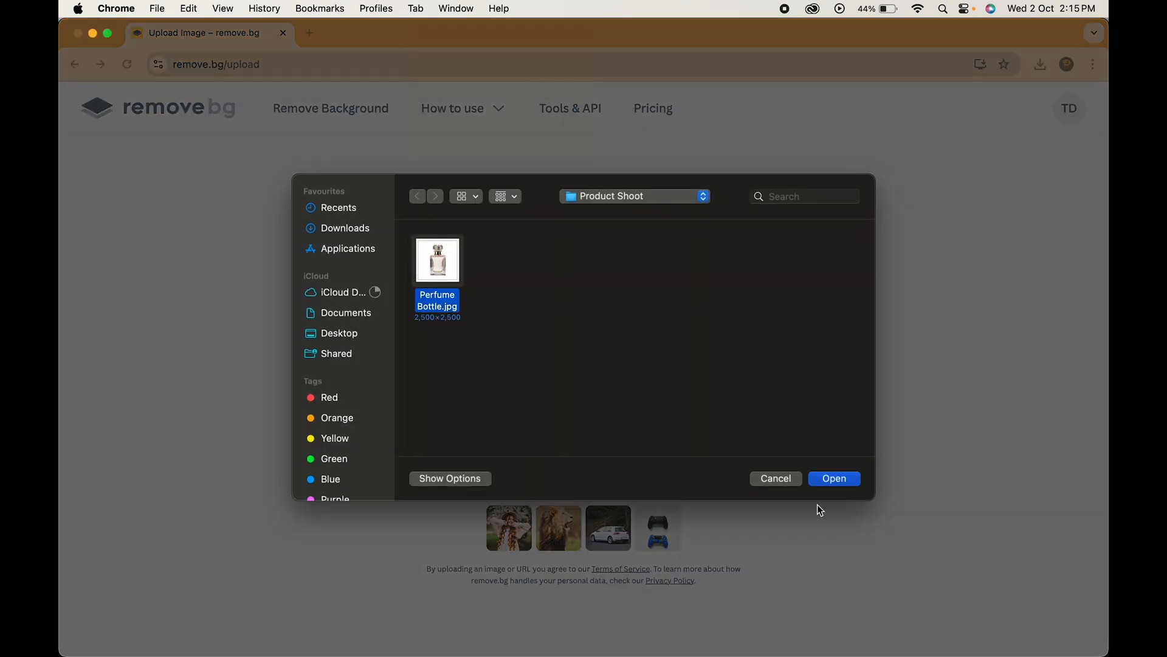
left_click(834, 479)
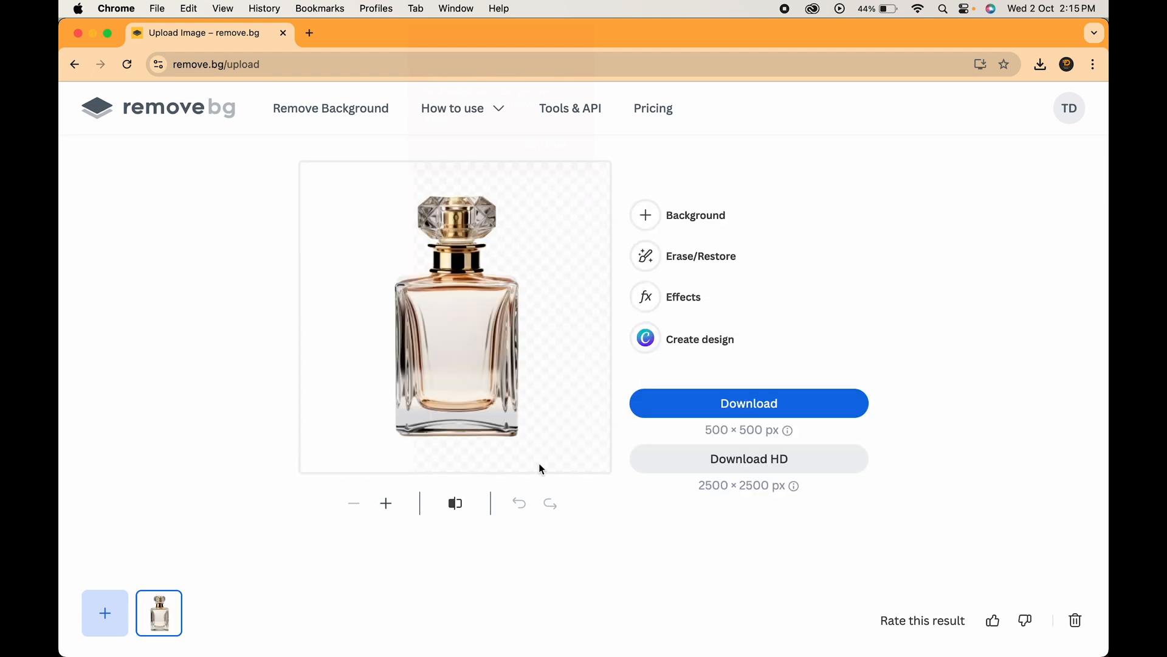
Download the perfume bottle cutout PNG from remove.bg.
left_click(749, 459)
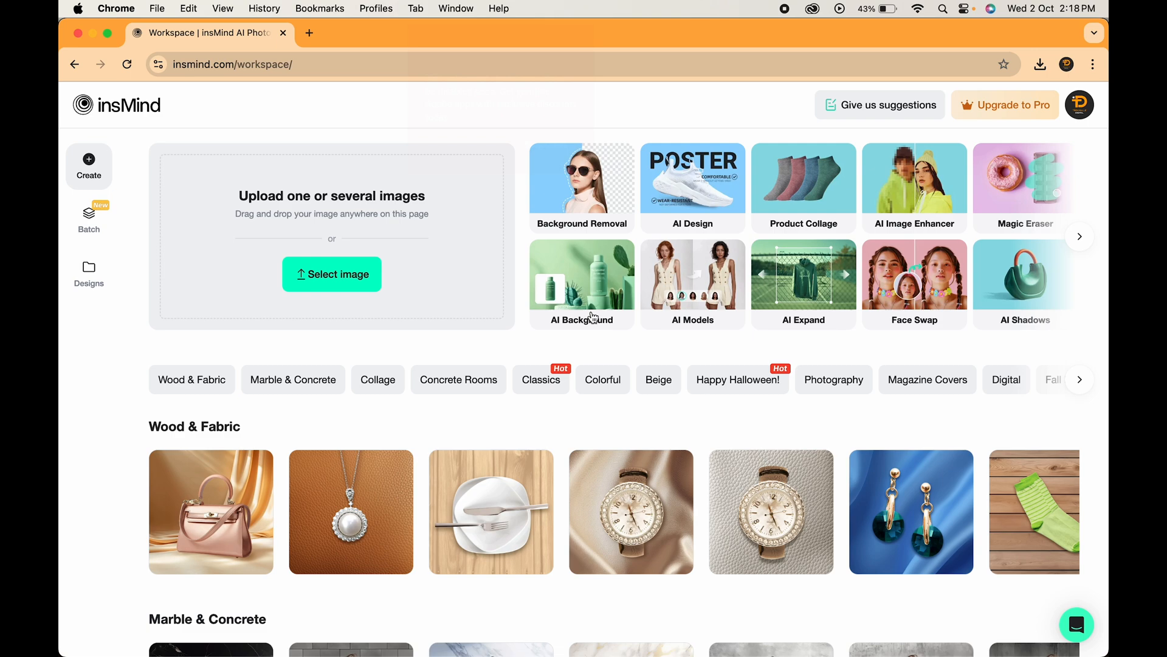
Load Perfume_Bottle-removebg.png into insMind's AI Background editor.
left_click(332, 275)
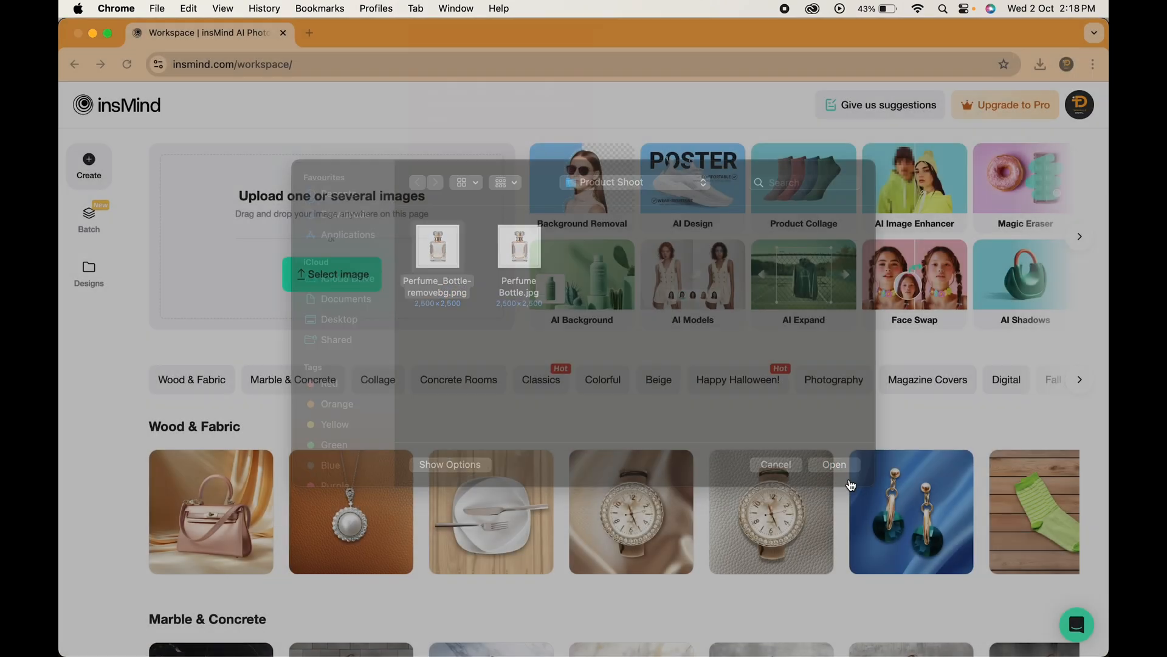
left_click(834, 464)
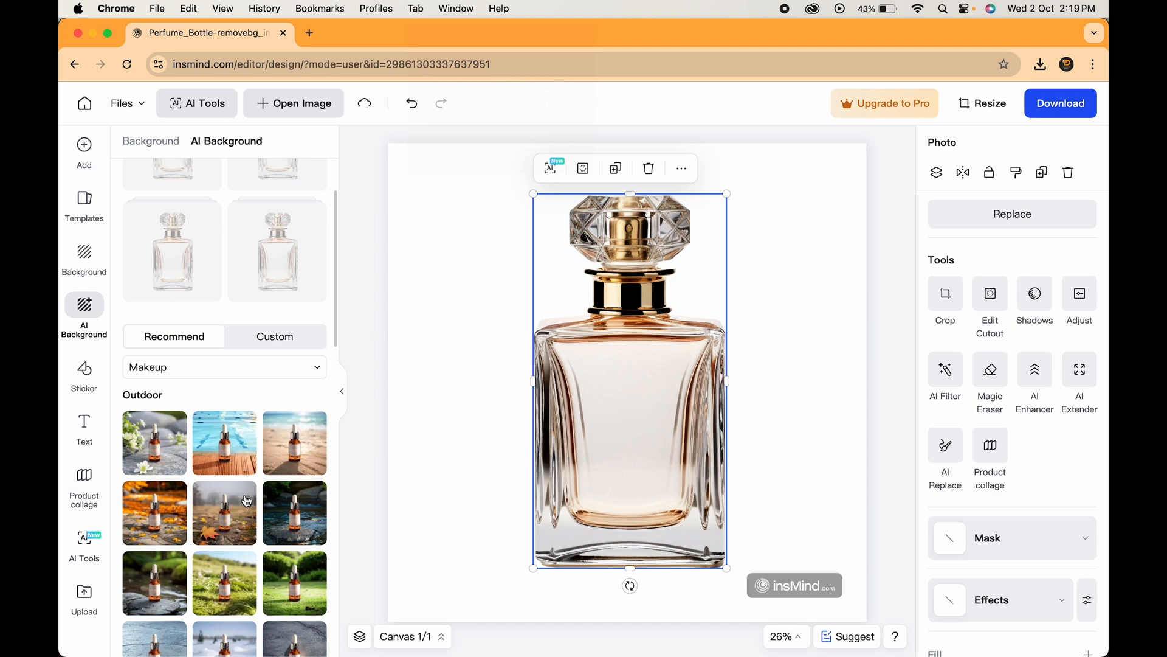
Apply the Outdoor autumn maple-leaf scene with the bottle resting on rocks.
scroll("down", 3)
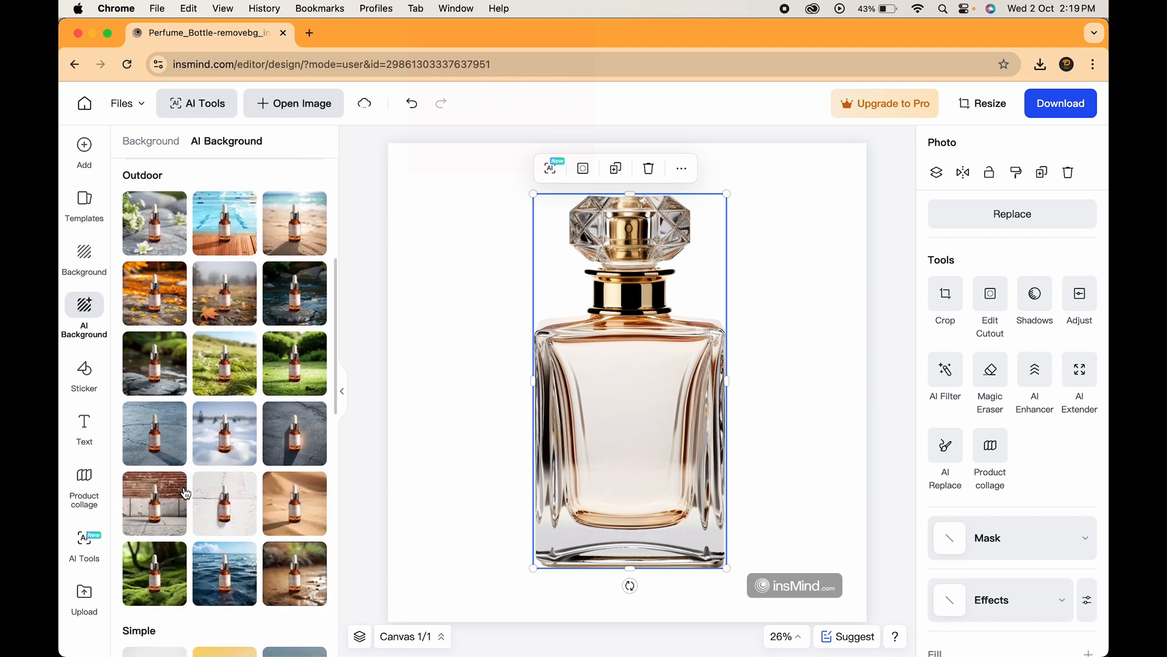
scroll("down", 3)
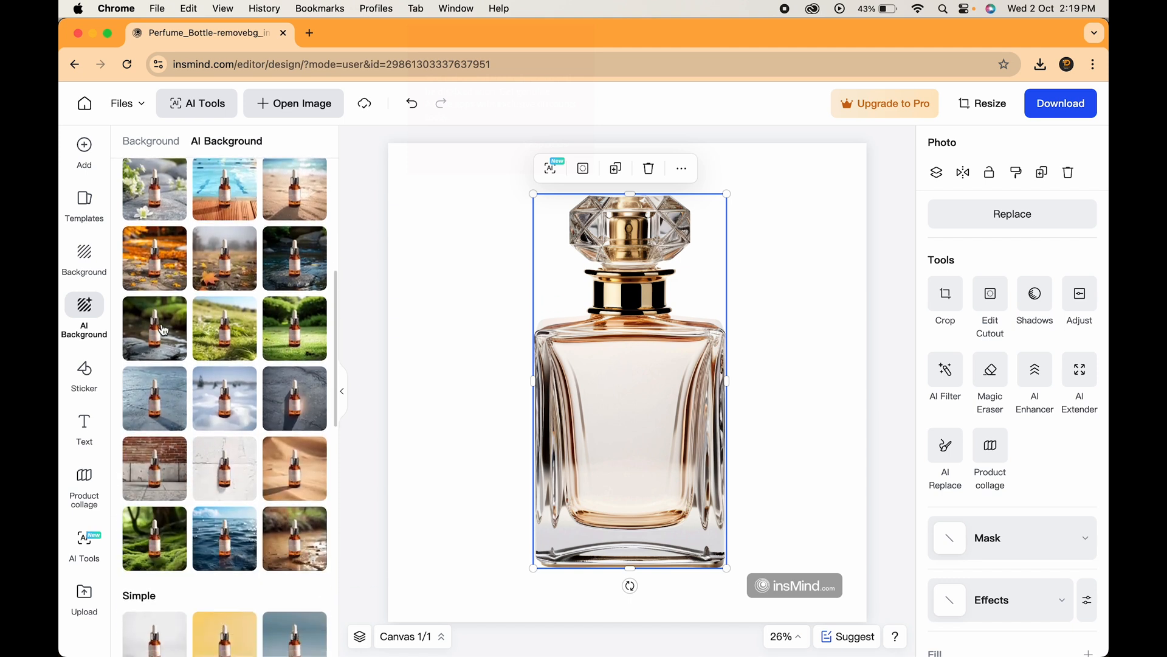
left_click(154, 329)
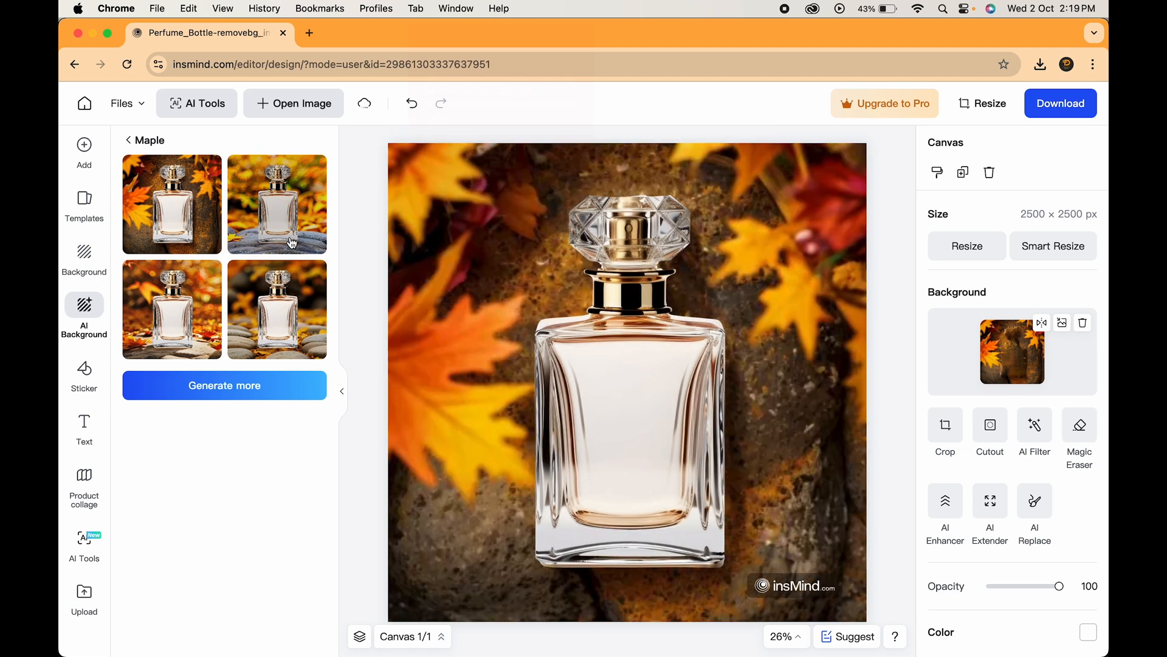
left_click(278, 204)
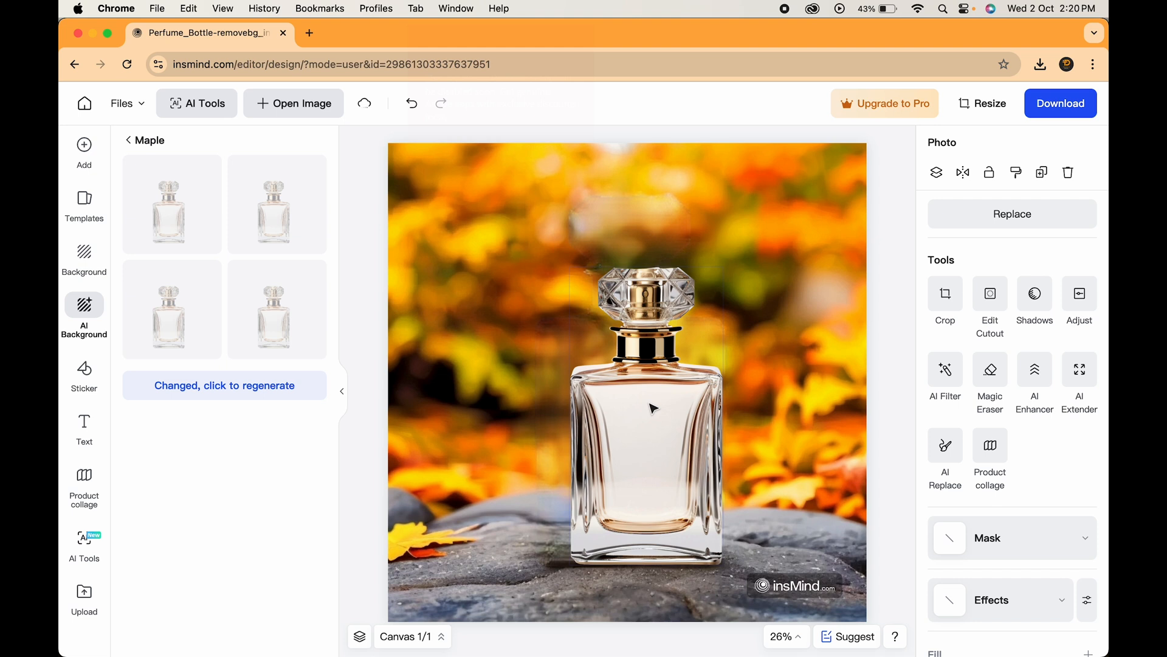
Regenerate the Maple variants and apply a sunlit stone-and-fallen-leaves scene.
left_click(648, 418)
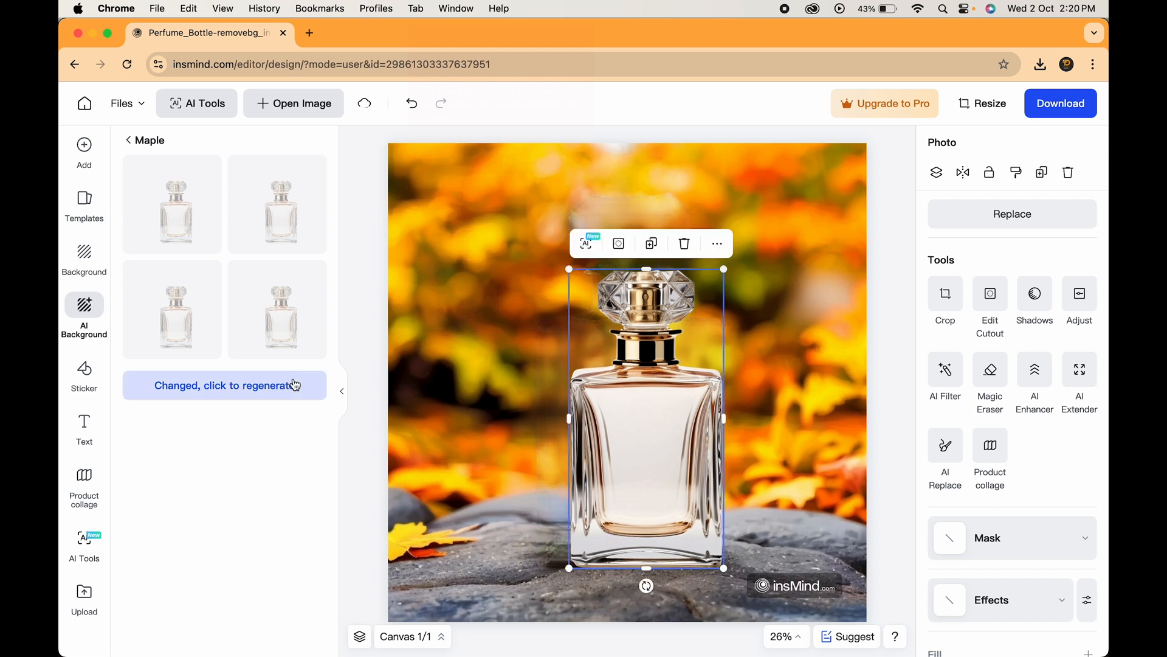
left_click(224, 386)
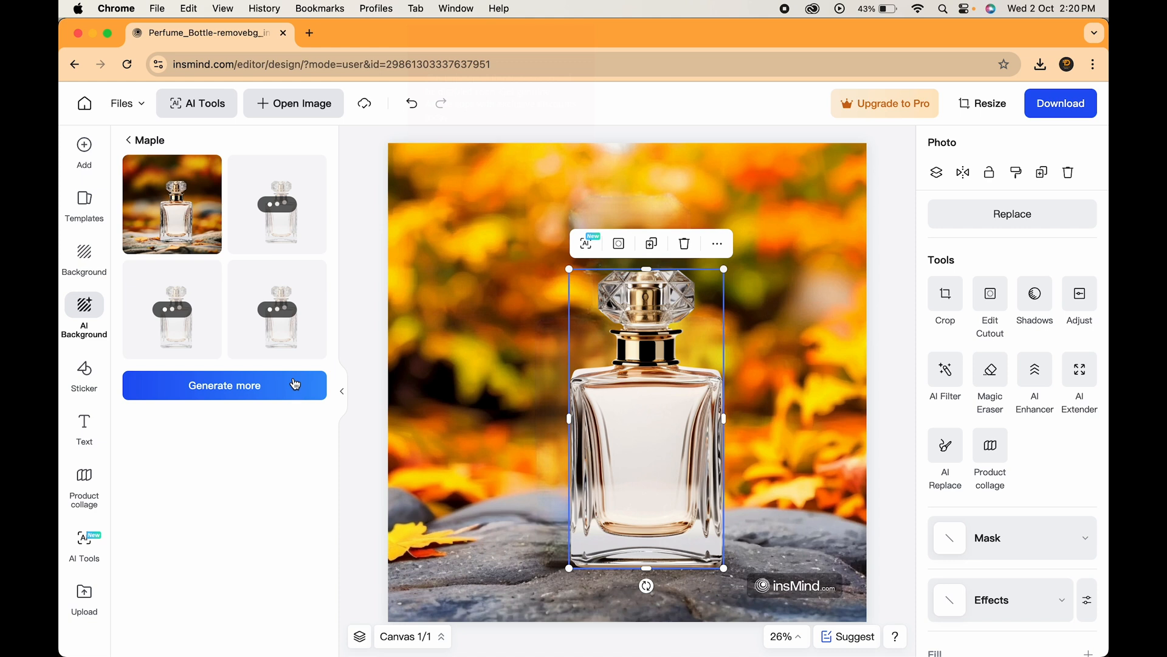
left_click(277, 310)
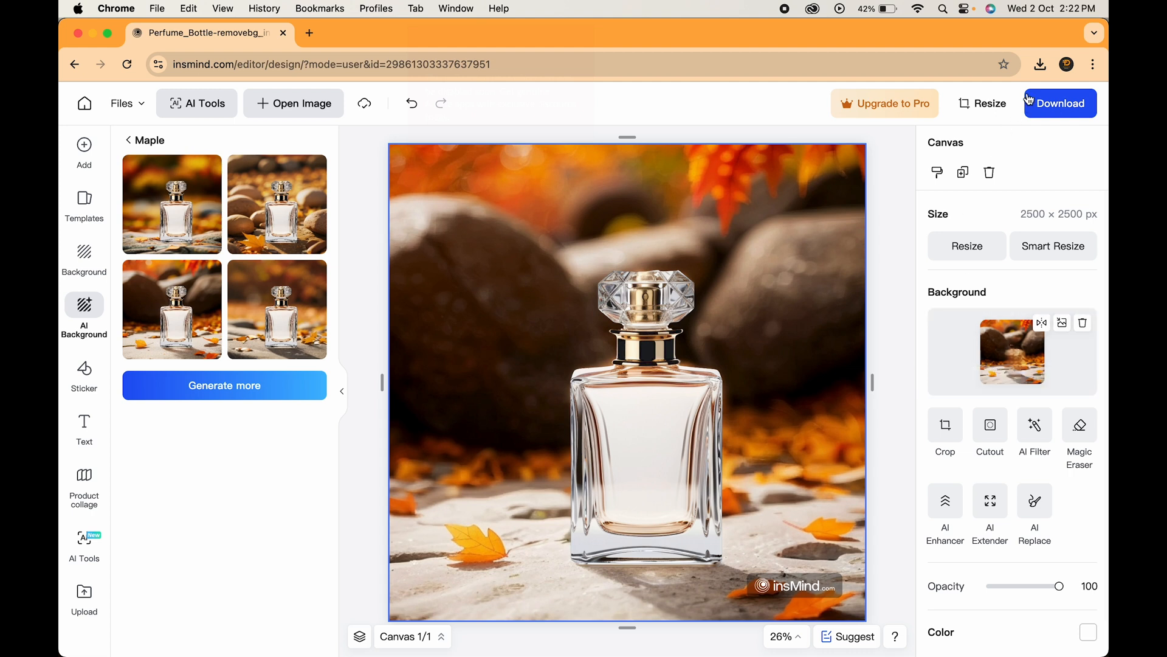
Download the autumn perfume composition from insMind as a high-quality JPG.
left_click(1060, 104)
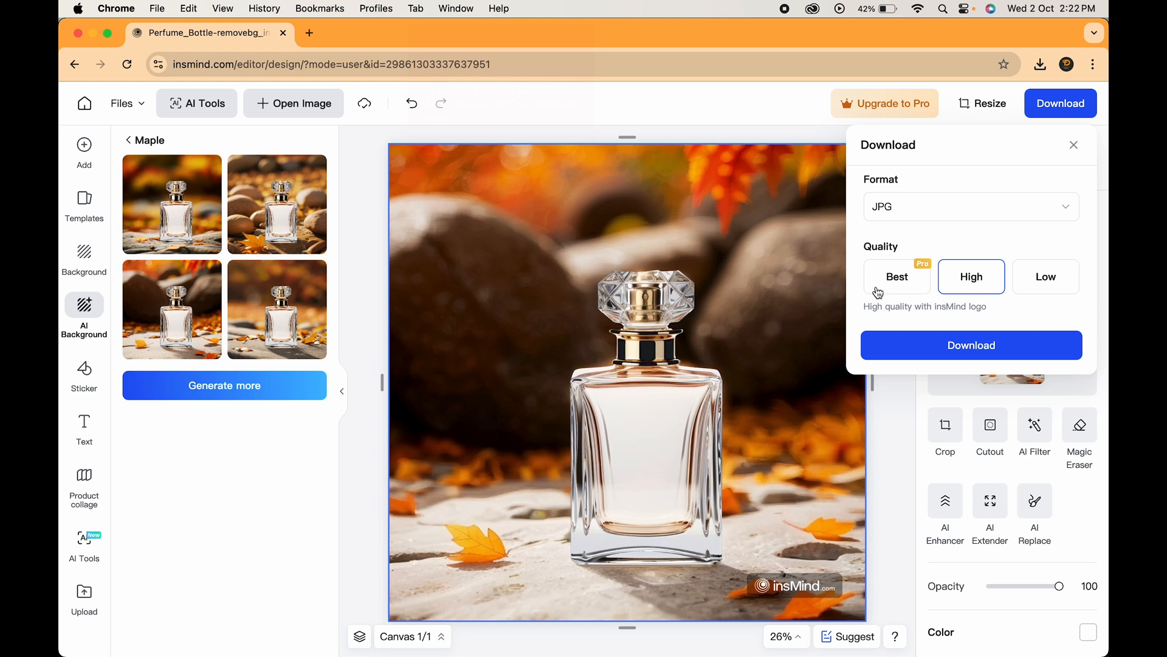
mouse_move(722, 581)
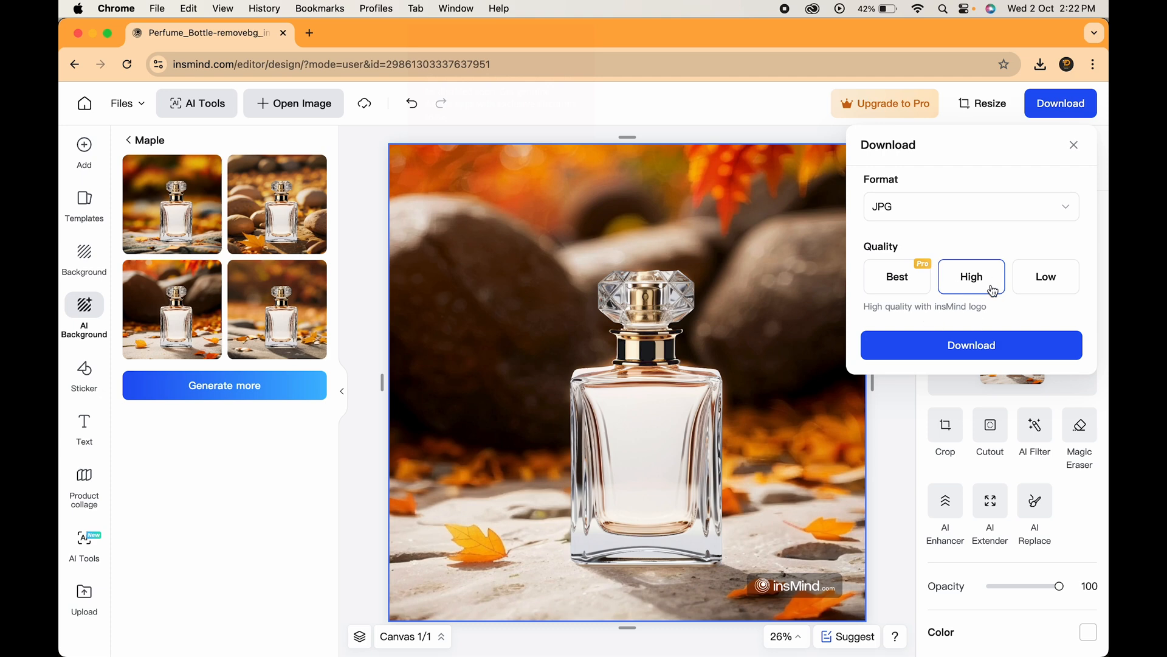
left_click(970, 205)
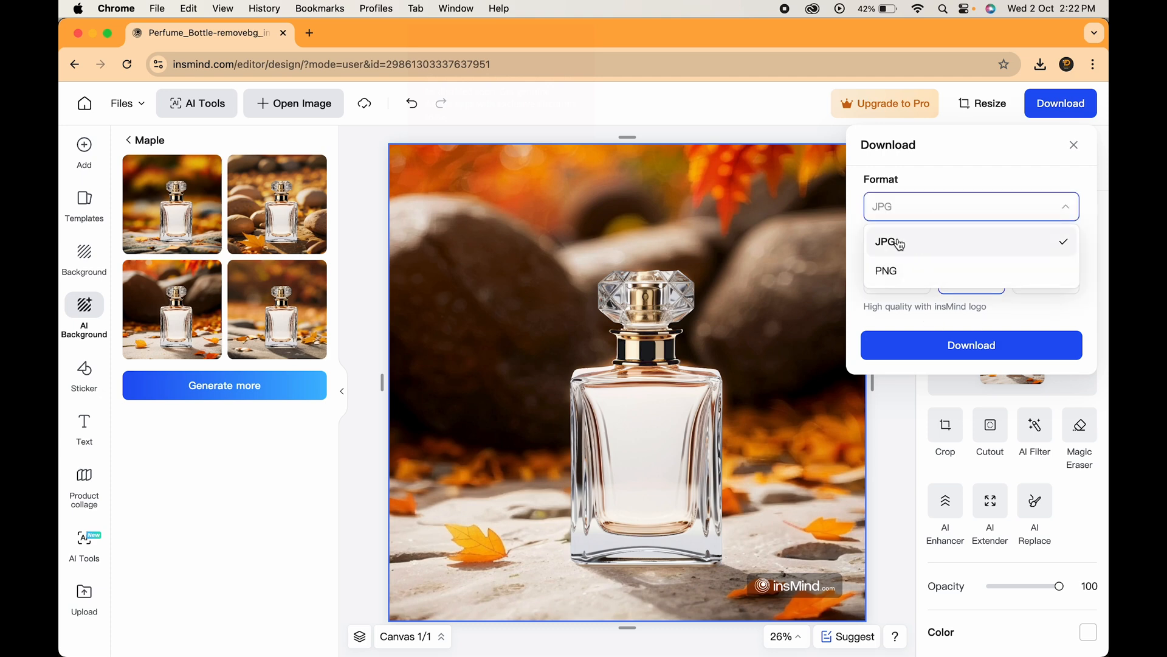
left_click(970, 346)
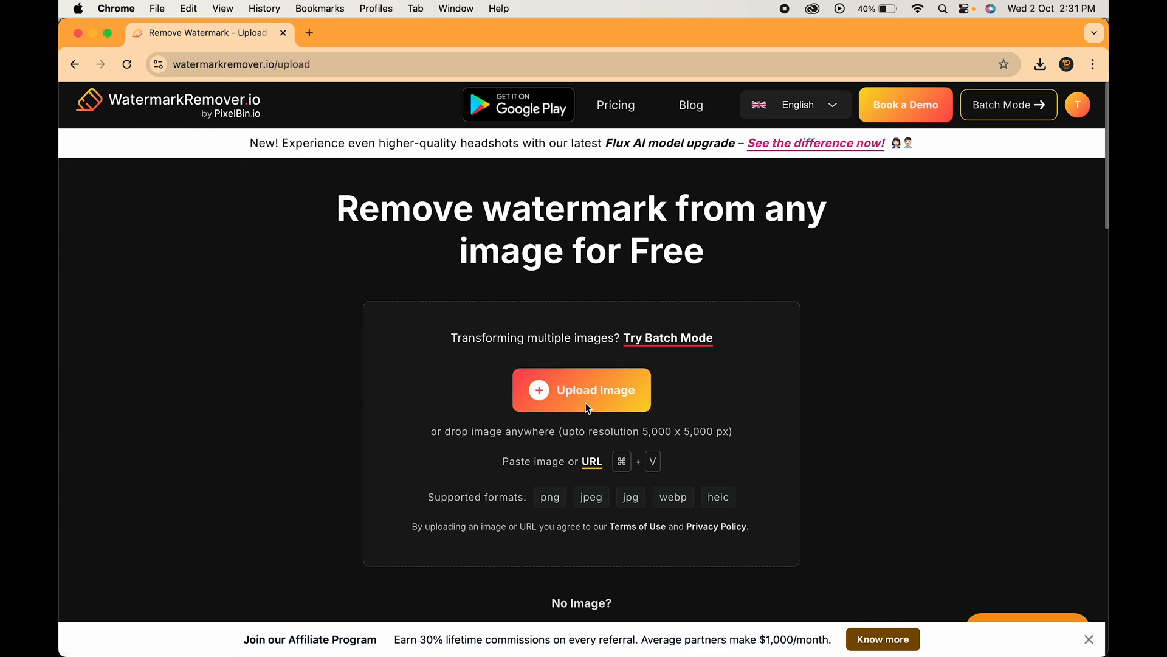
Upload Perfume_Bottle-removebg.jpg to WatermarkRemover.io and download the watermark-free image.
left_click(582, 389)
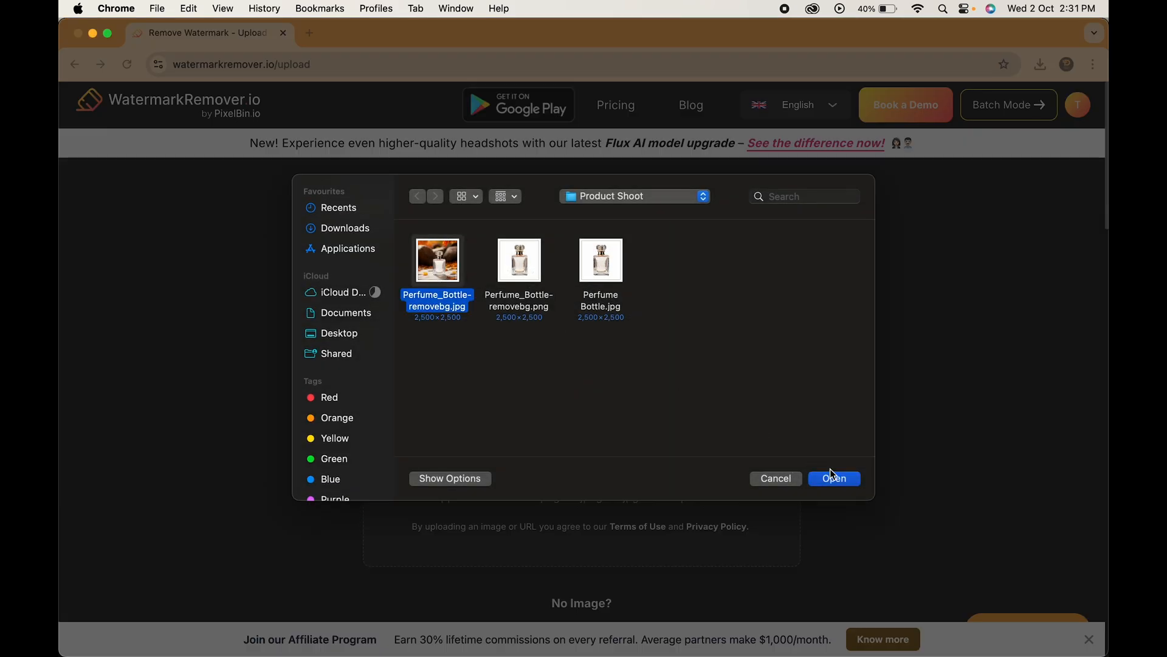
left_click(835, 479)
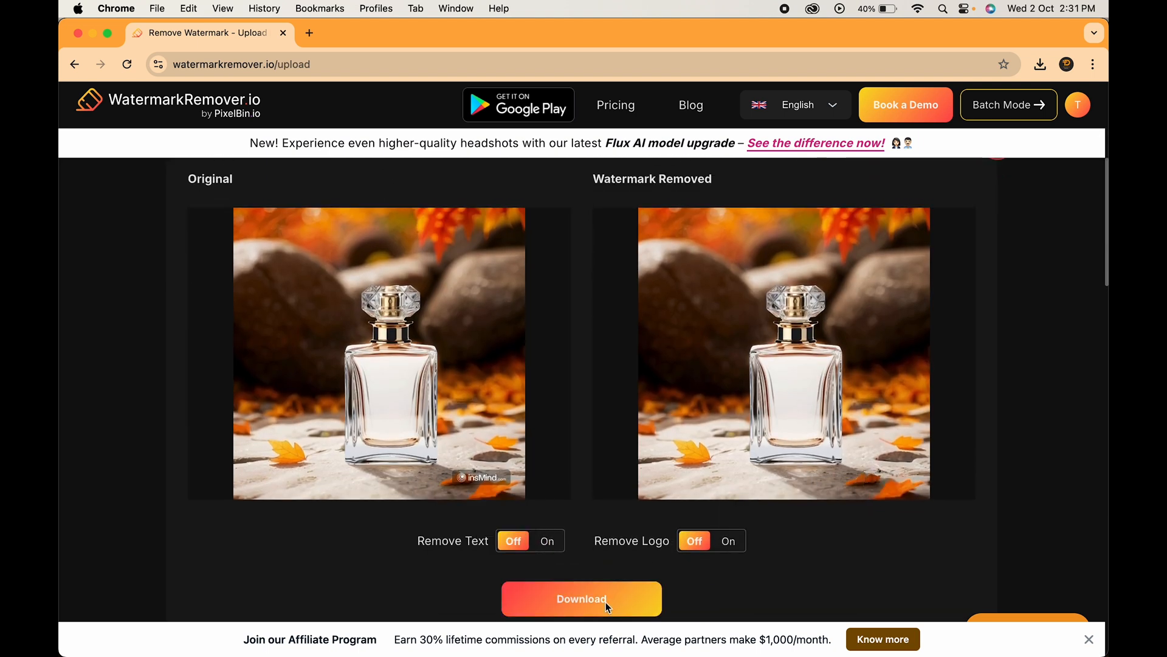
left_click(581, 599)
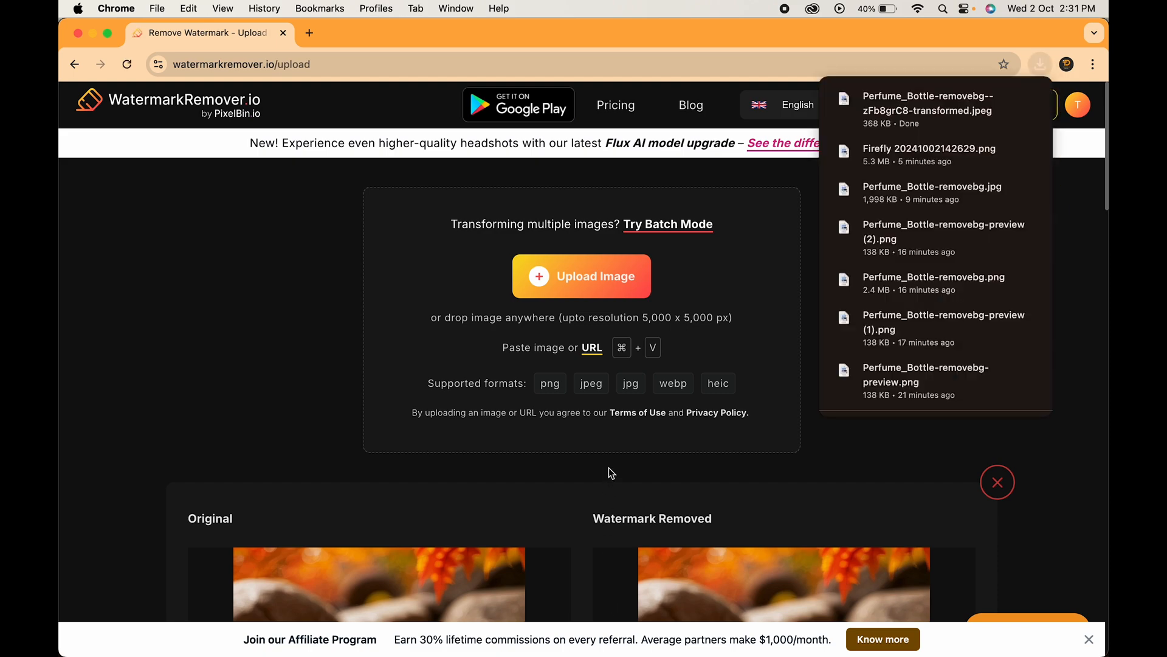